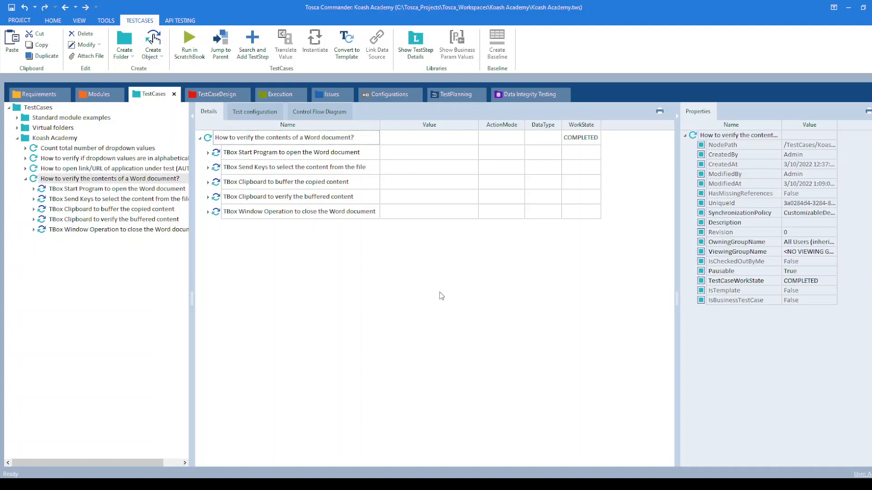
pyautogui.moveTo(434, 298)
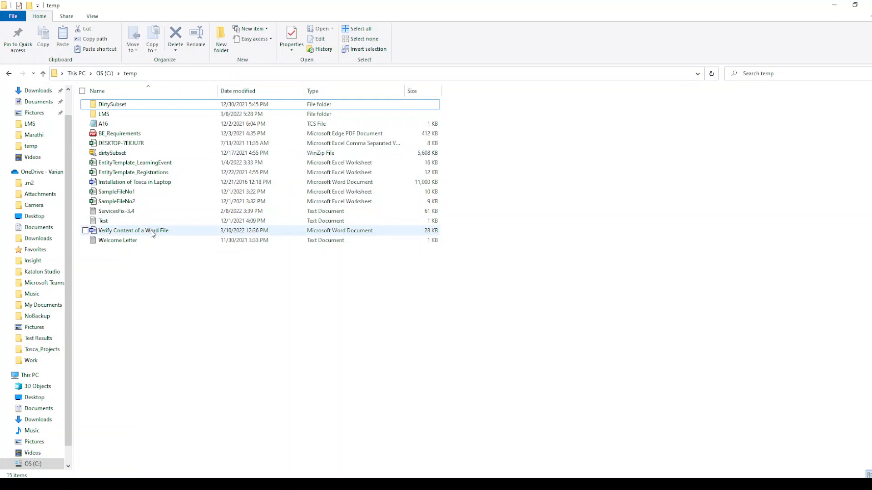
# Open 'Verify Content of a Word File' from C:\temp in Word
pyautogui.doubleClick(133, 230)
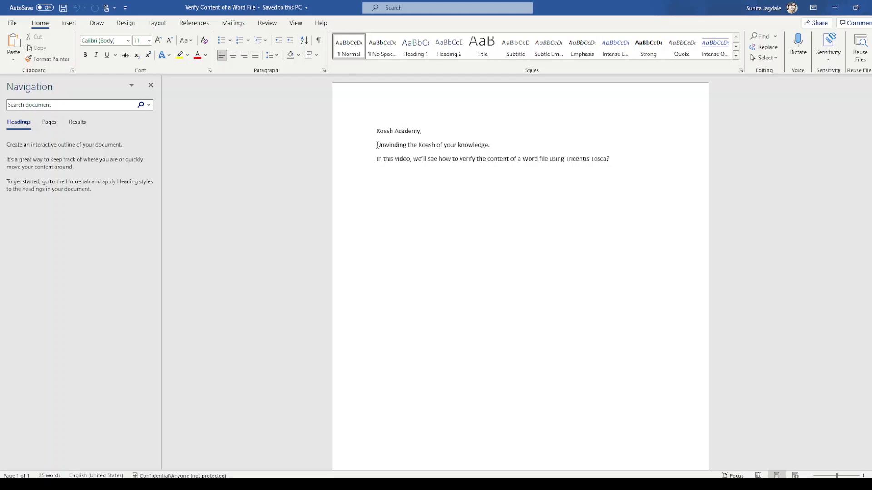
# Highlight the Koash Academy text lines in the opened Word document
pyautogui.moveTo(376, 145); pyautogui.dragTo(435, 146)
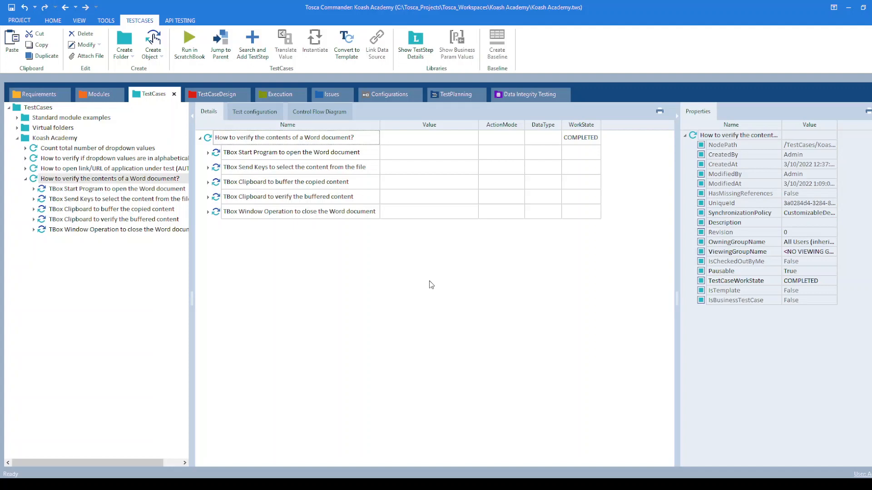
pyautogui.moveTo(319, 307)
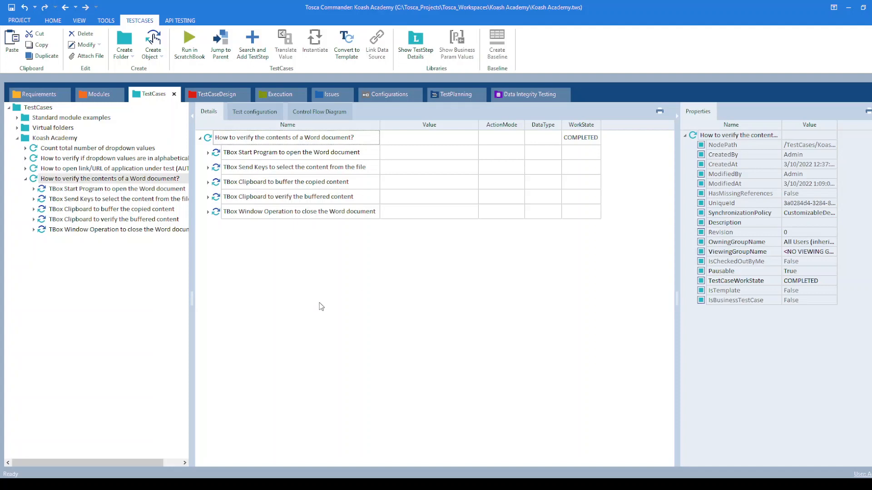
pyautogui.moveTo(289, 168)
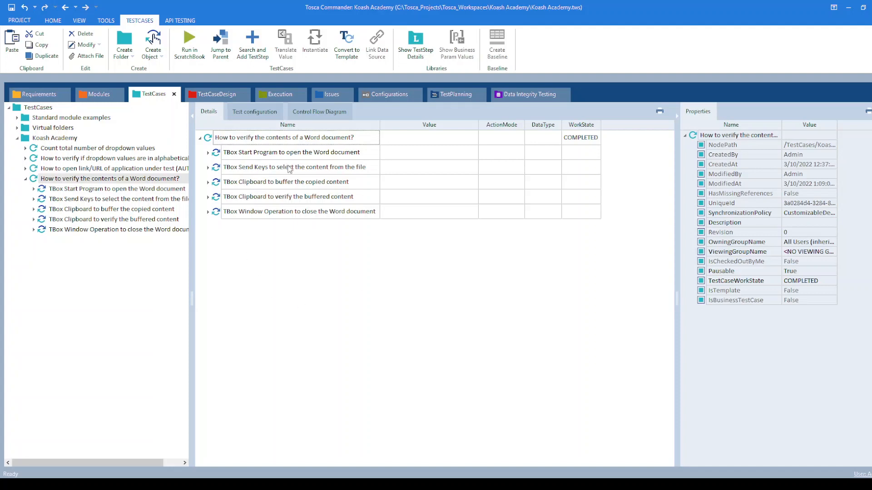
# Show the Start Program step's Path value C:/temp/Verify Content of a Word File.docx
pyautogui.click(292, 152)
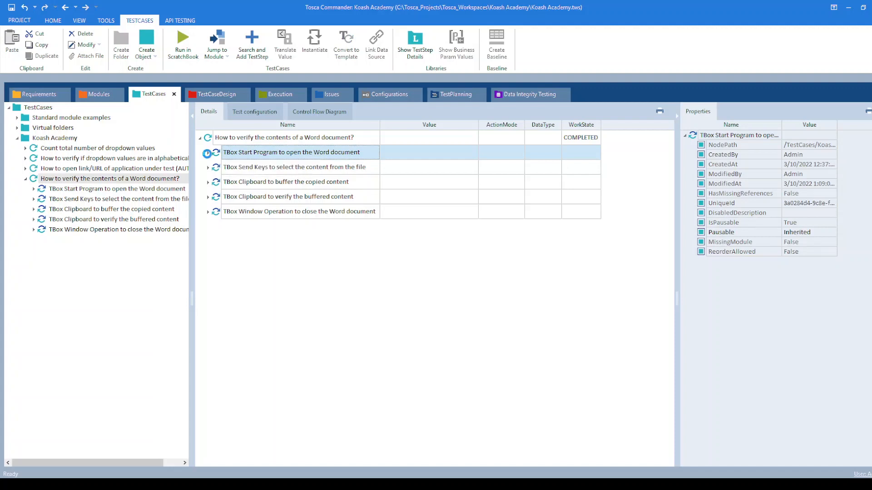
pyautogui.click(208, 151)
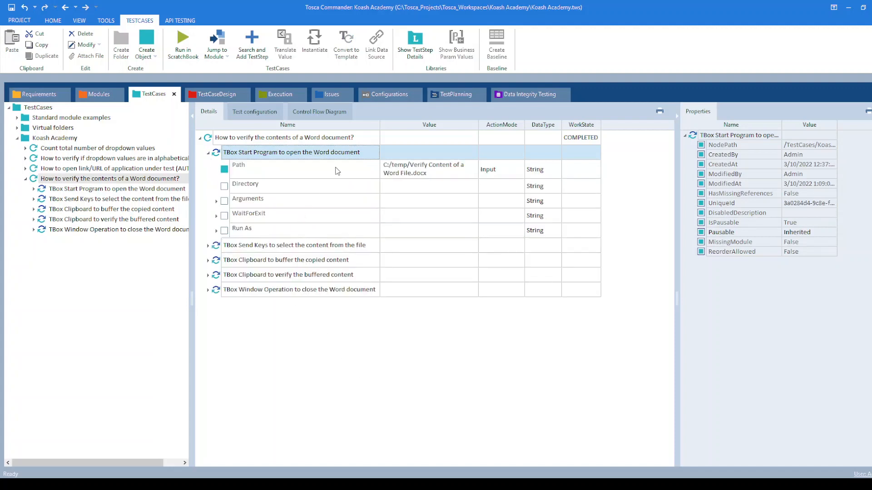
pyautogui.click(238, 169)
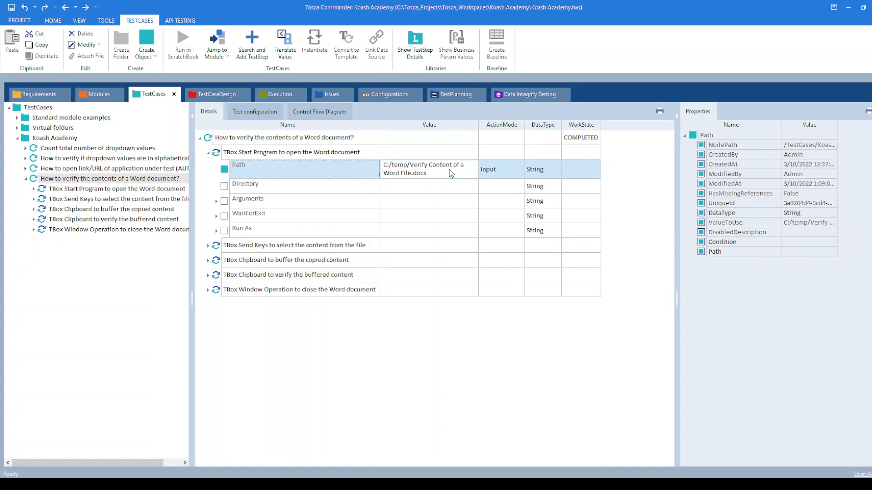
pyautogui.moveTo(356, 347)
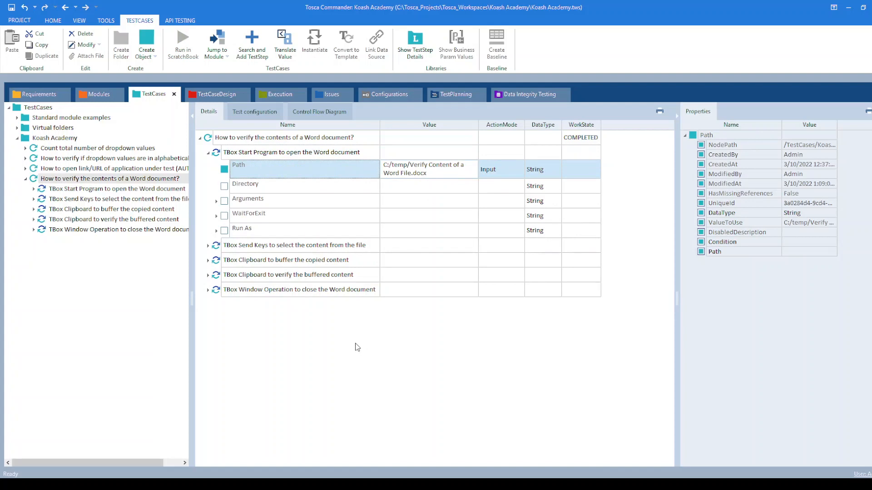
pyautogui.click(295, 245)
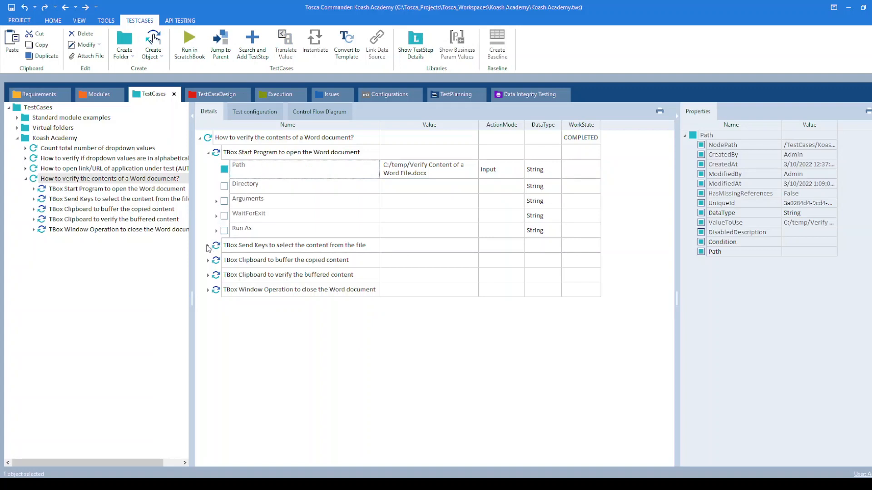
pyautogui.moveTo(295, 245)
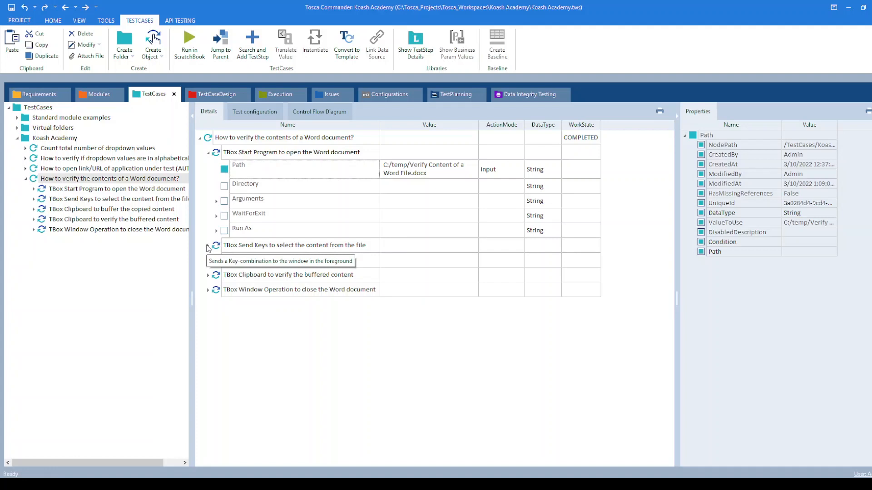
# Show the Send Keys step's ^(a)^(c) keys and the clipboard step's WordFileContent buffer
pyautogui.click(208, 245)
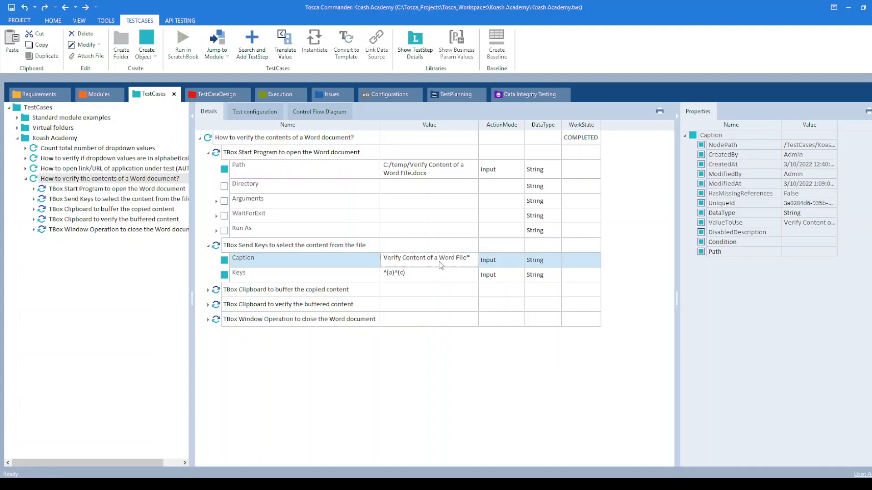
pyautogui.moveTo(420, 273)
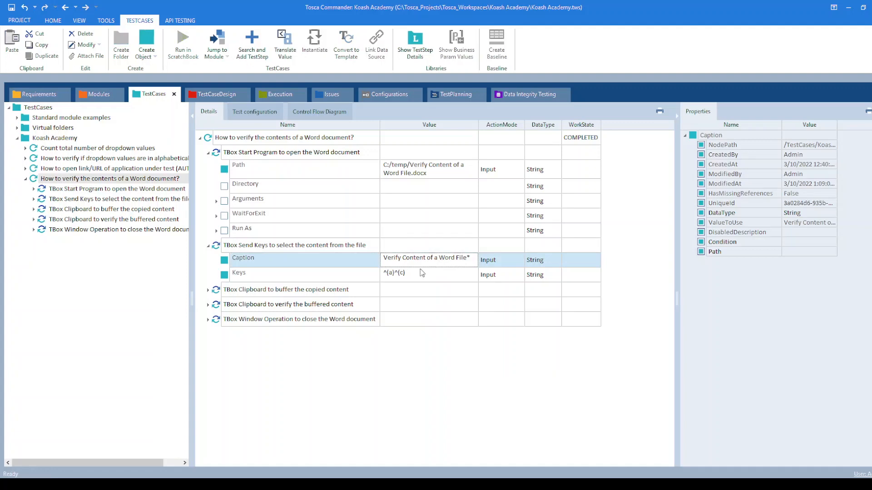
pyautogui.click(393, 273)
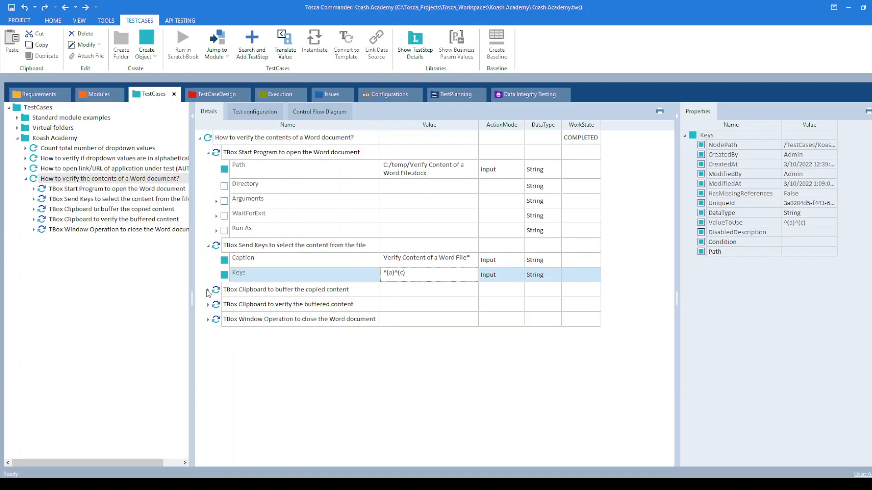
pyautogui.click(208, 289)
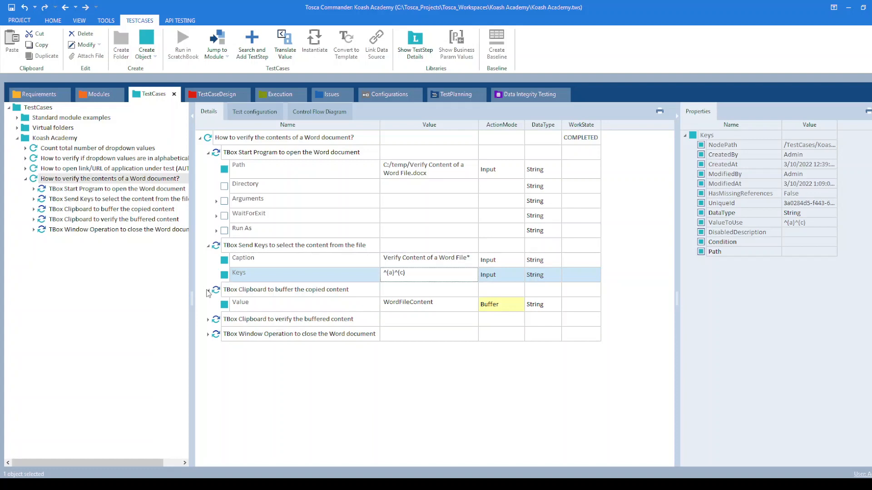
# Show the clipboard step's Value WordFileContent as a String buffer with ActionMode Buffer
pyautogui.click(286, 289)
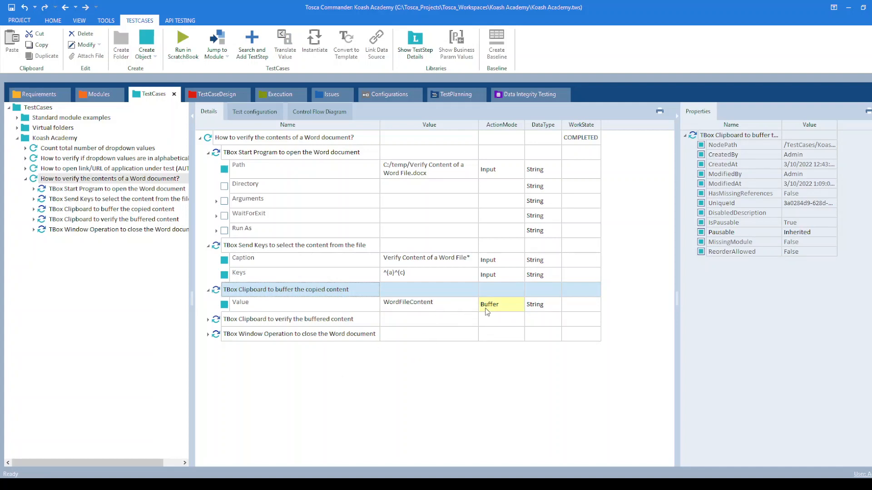
pyautogui.click(240, 302)
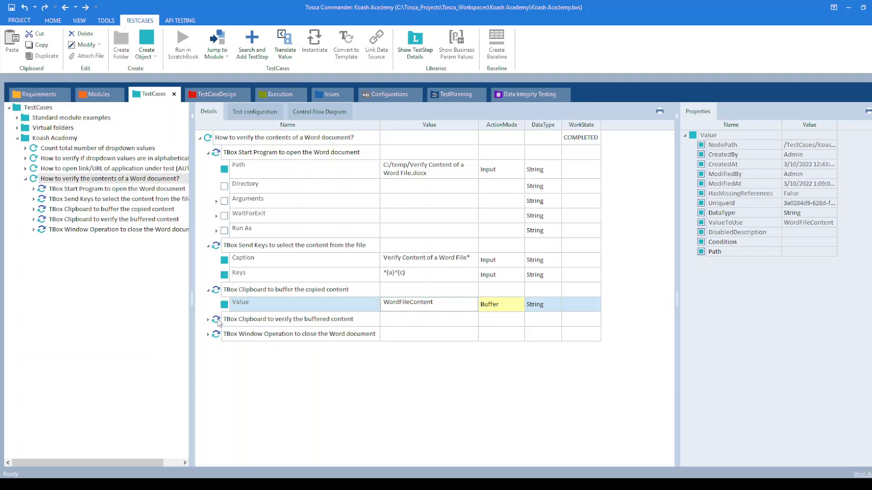
# Show the Verify value *Unwinding the Koash* and the close step's Caption Verify* with Close
pyautogui.click(216, 321)
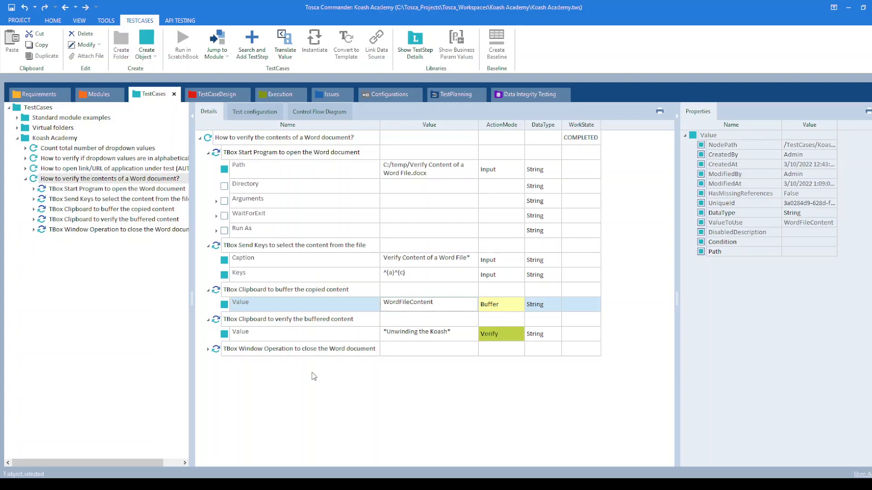
pyautogui.moveTo(336, 407)
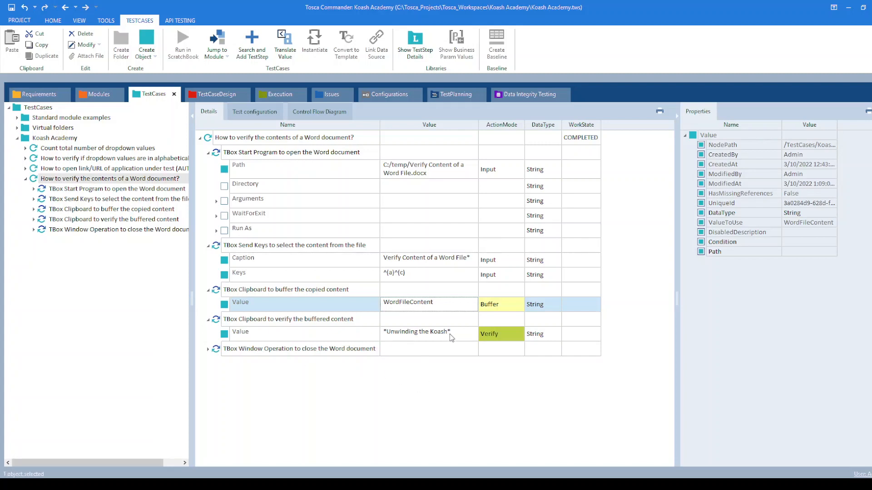
pyautogui.click(428, 332)
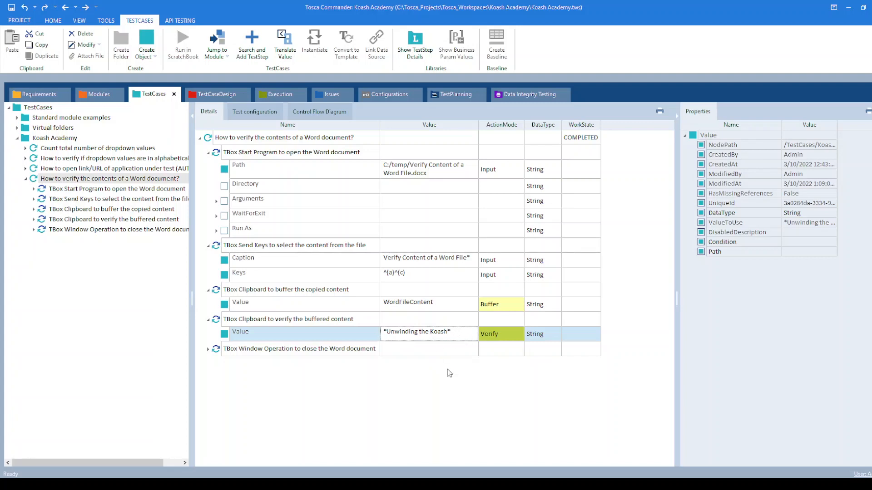
pyautogui.click(500, 334)
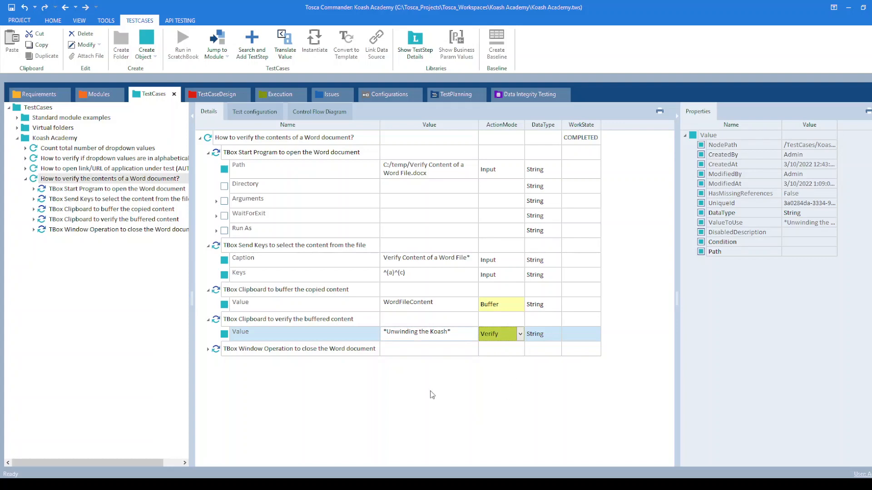
pyautogui.moveTo(381, 410)
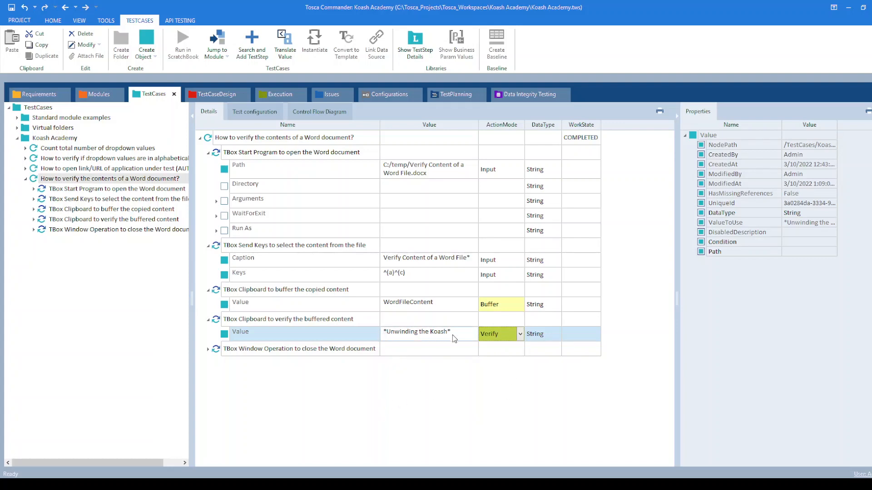
pyautogui.click(215, 349)
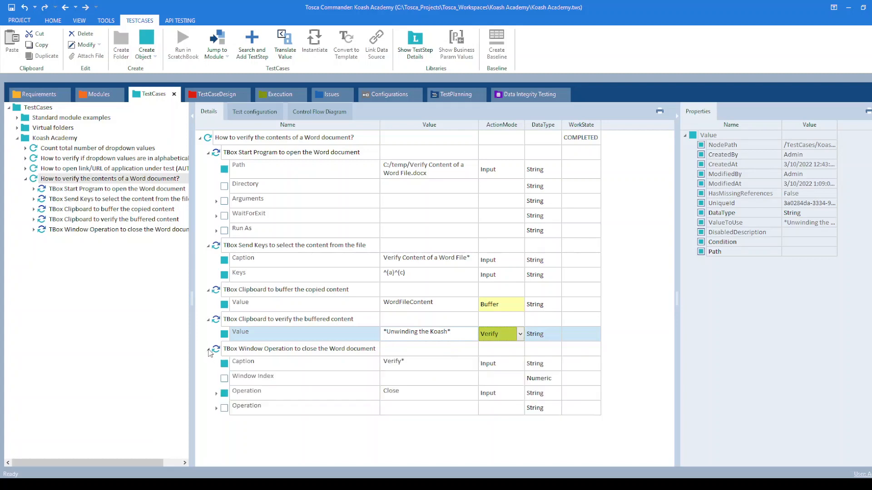
pyautogui.click(300, 349)
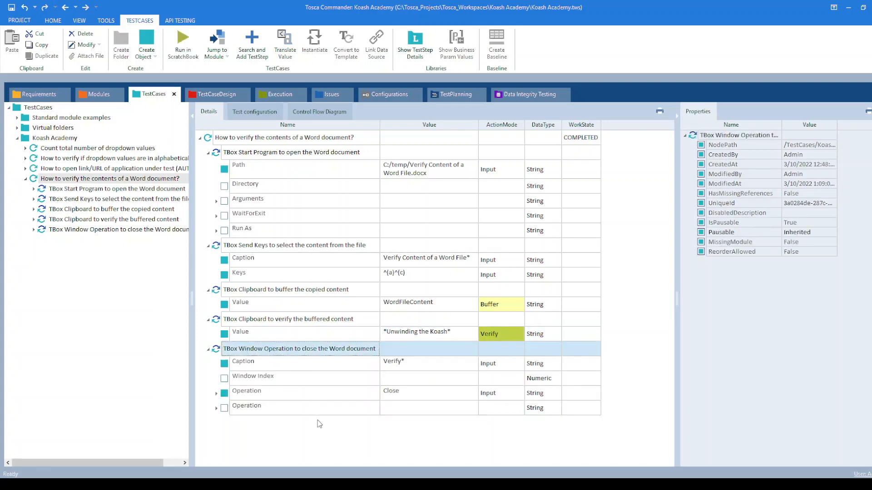
pyautogui.moveTo(371, 444)
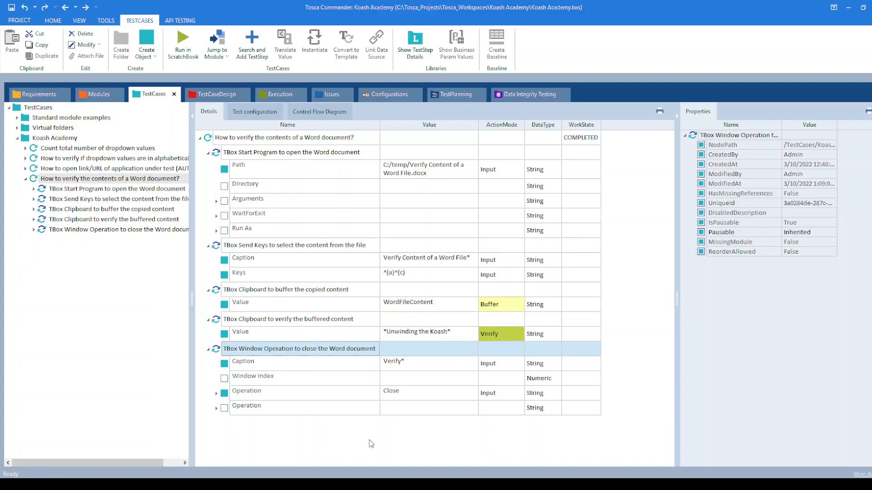
pyautogui.click(243, 361)
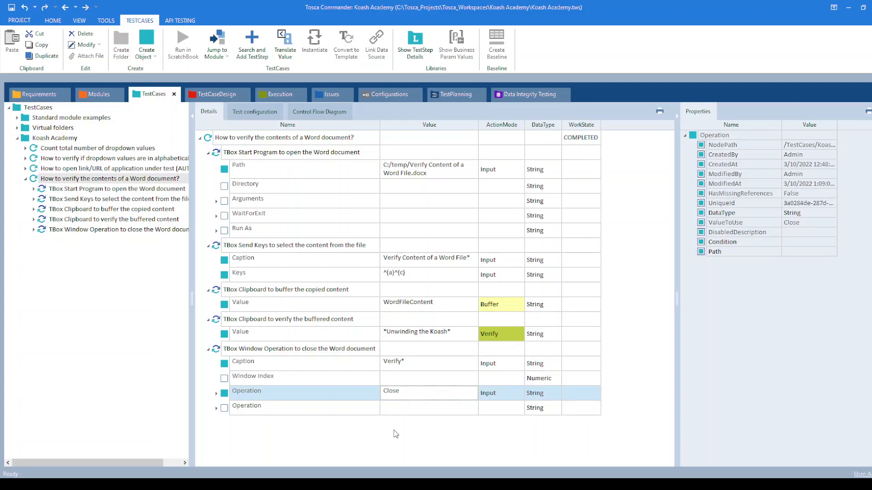
pyautogui.click(250, 166)
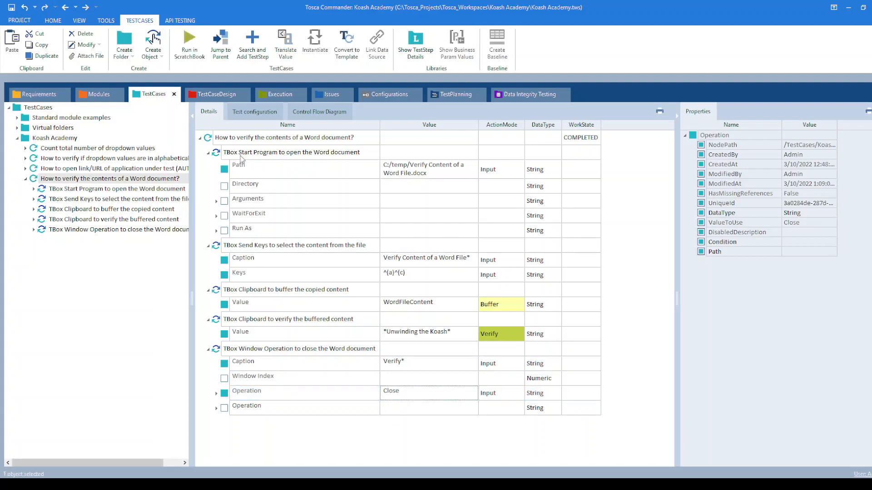
# Run the Word verification test case in ScratchBook from its context menu
pyautogui.rightClick(284, 138)
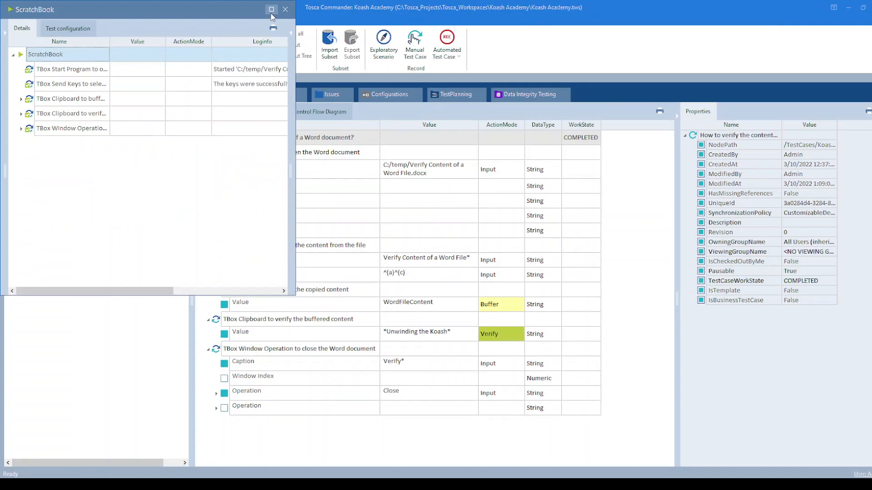
# Maximize ScratchBook and read the buffered WordFileContent text and successful verification log
pyautogui.click(270, 10)
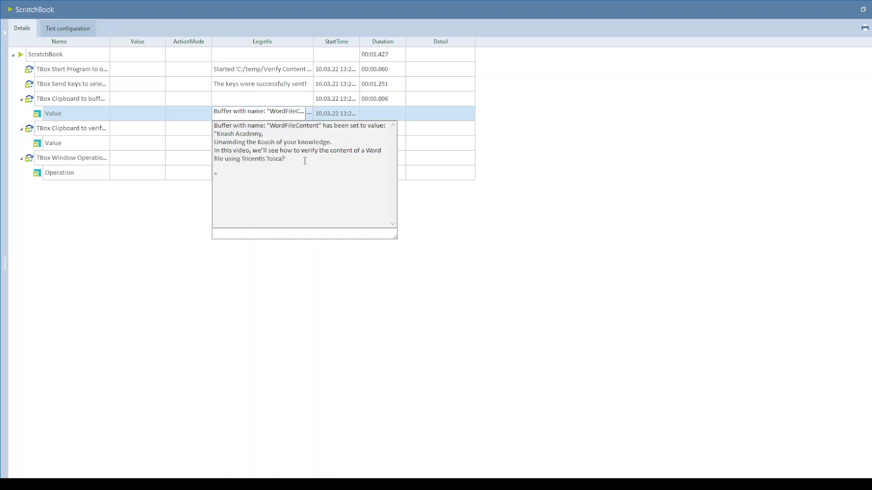
pyautogui.moveTo(216, 133); pyautogui.dragTo(285, 159)
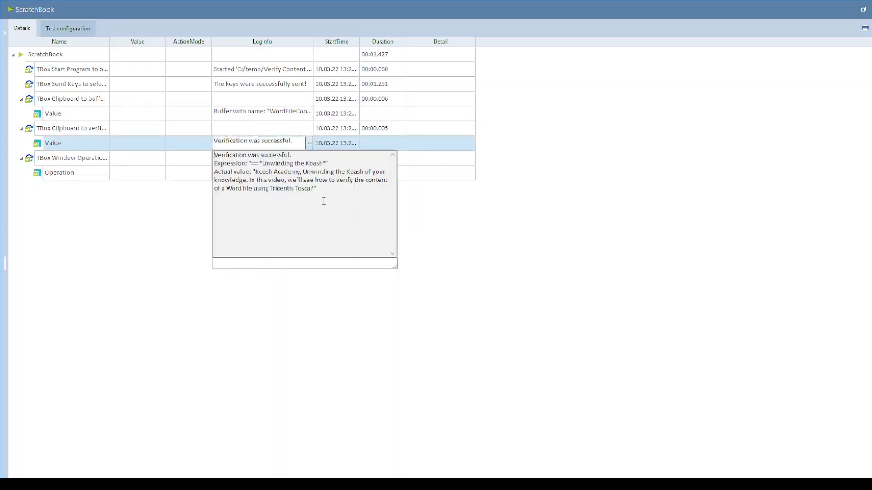
pyautogui.moveTo(214, 163); pyautogui.dragTo(317, 188)
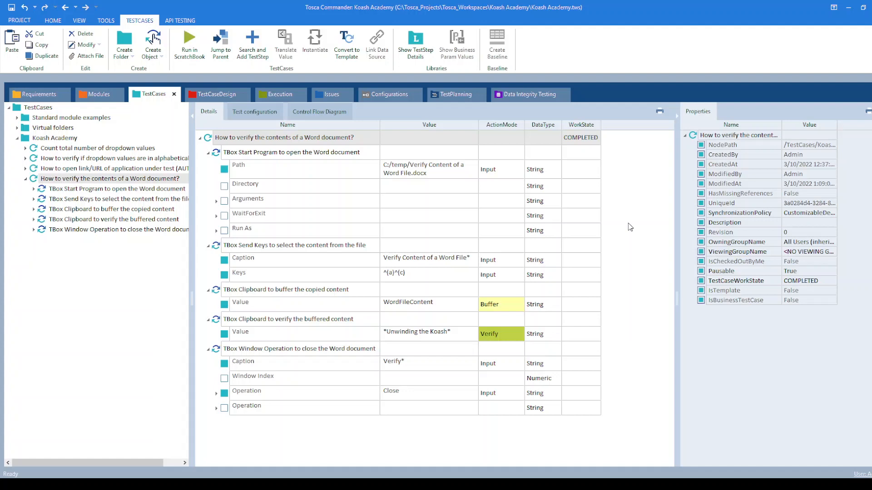
# Return to the test case details pane after the ScratchBook run
pyautogui.click(285, 138)
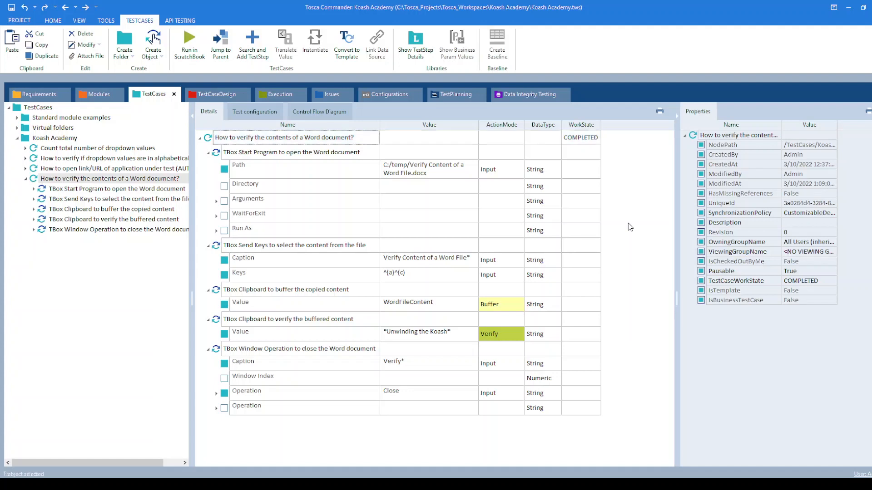